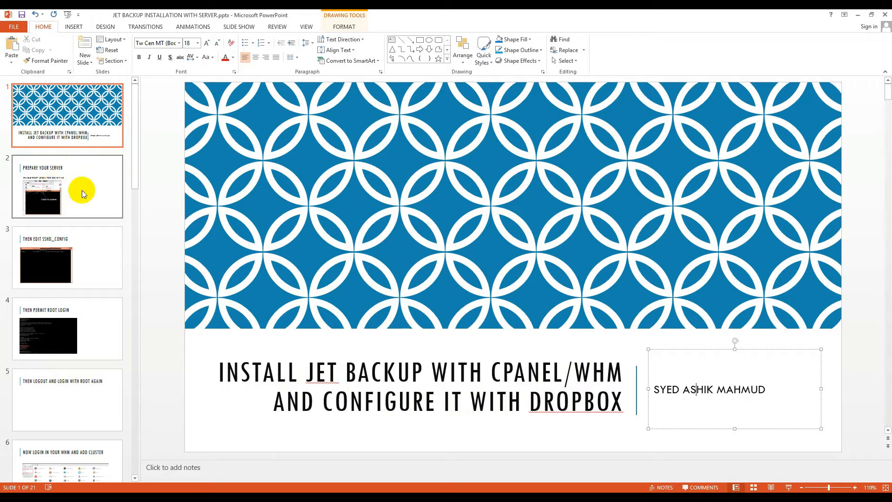
- Show slide 2, Prepare Your Server, on enabling root login
click(67, 187)
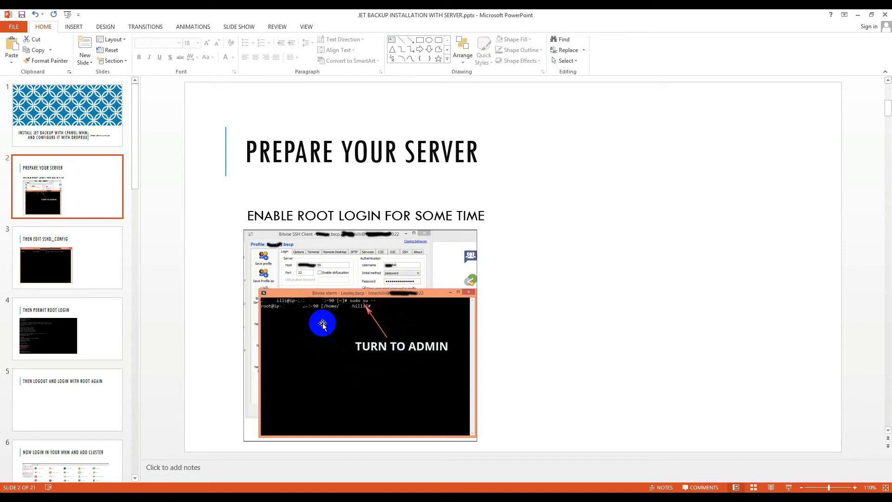
mouse_move(360, 326)
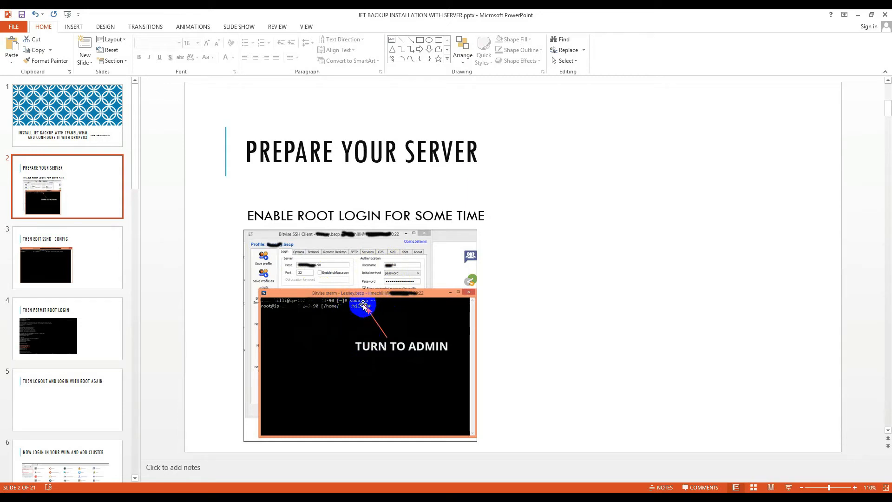
mouse_move(381, 314)
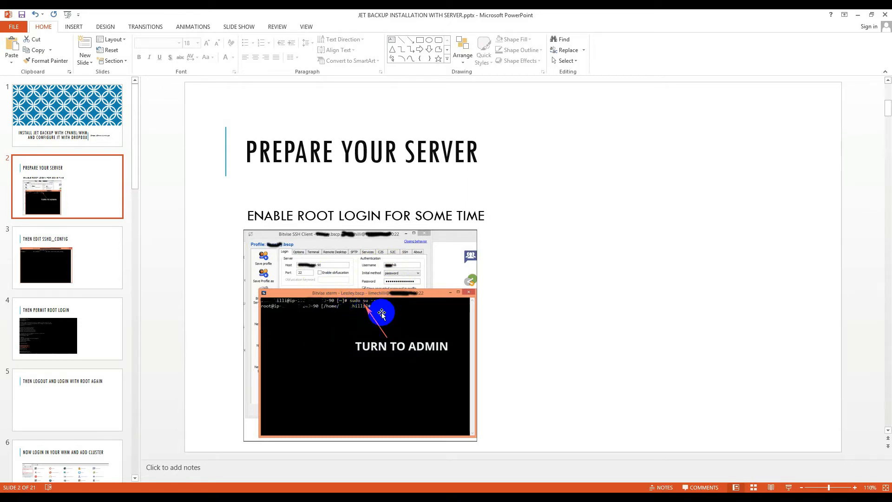
mouse_move(83, 269)
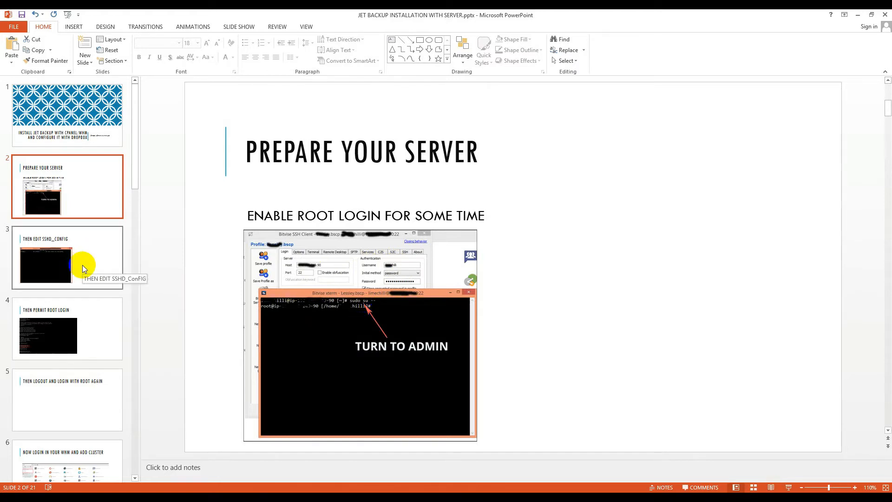
- Step through the sshd_config editing slide to the Then Permit Root Login slide, revisiting slide 3 once
click(67, 257)
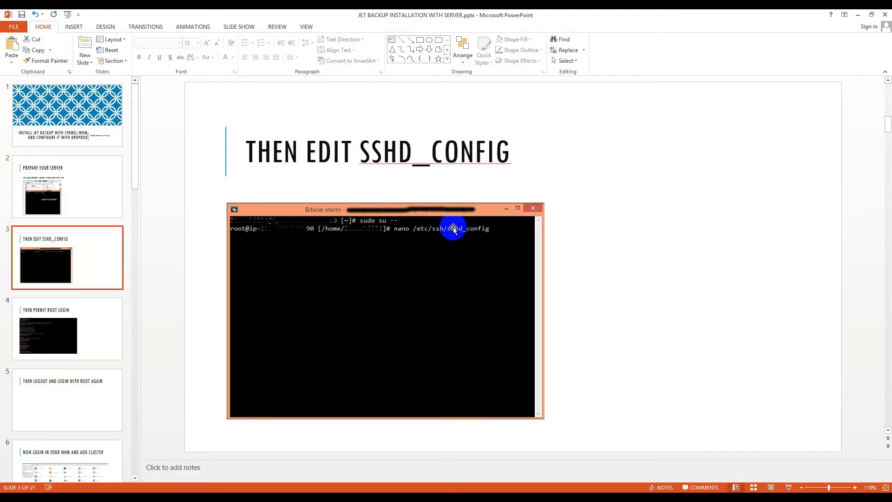
mouse_move(403, 244)
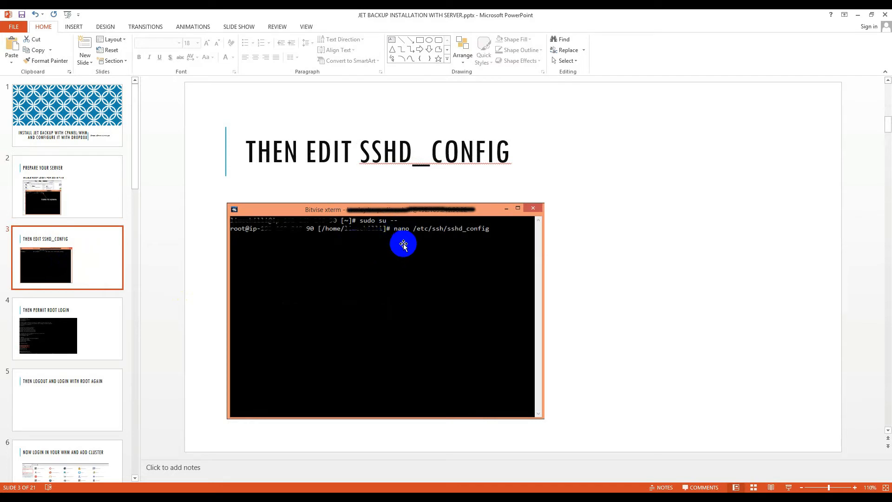
mouse_move(446, 234)
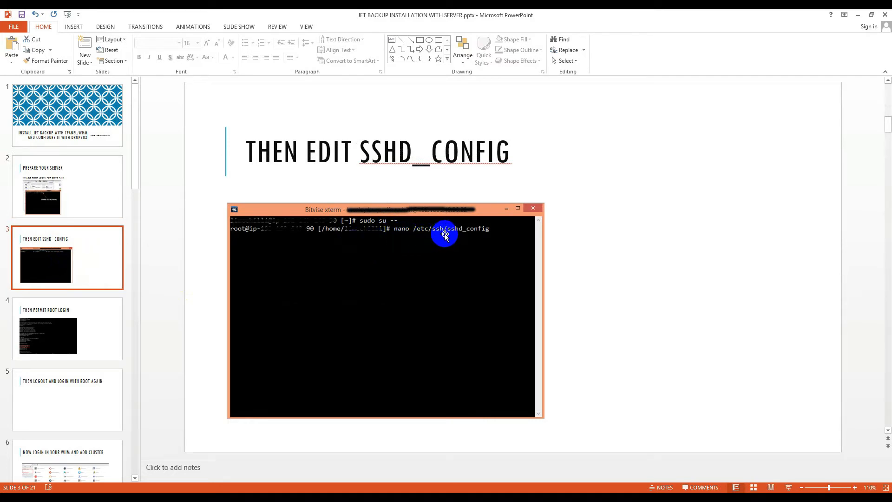
mouse_move(312, 320)
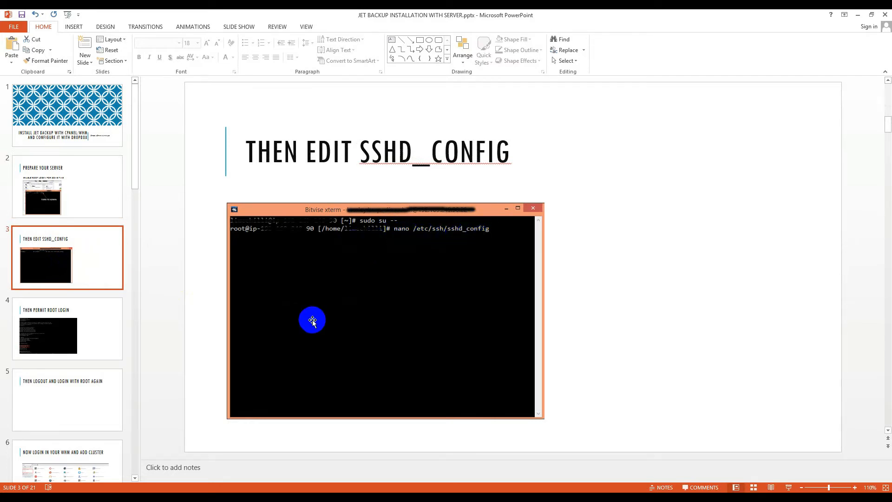
click(67, 329)
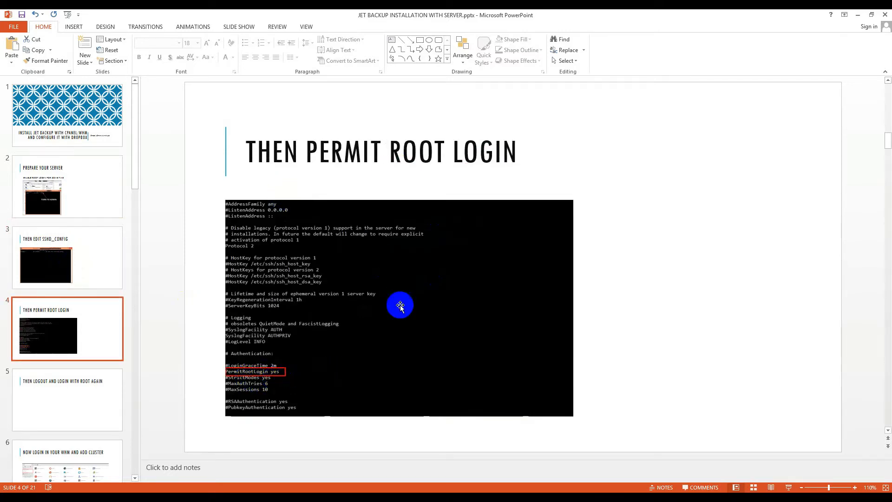
click(67, 257)
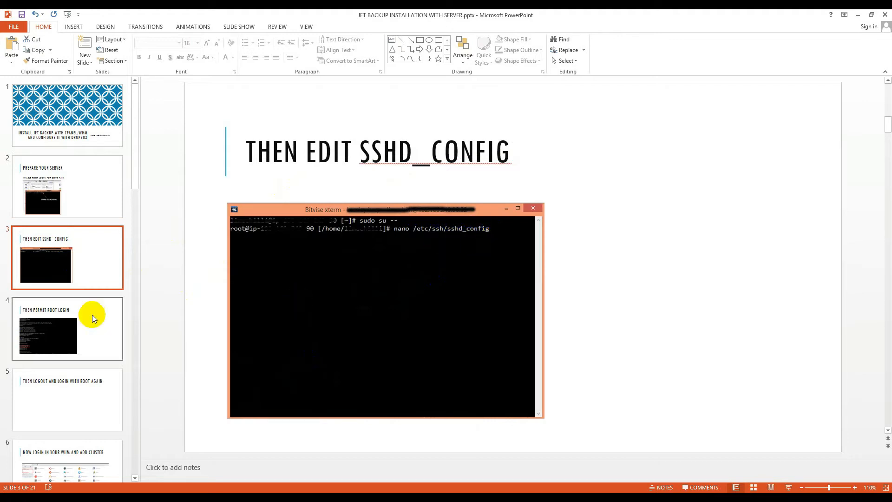
click(67, 328)
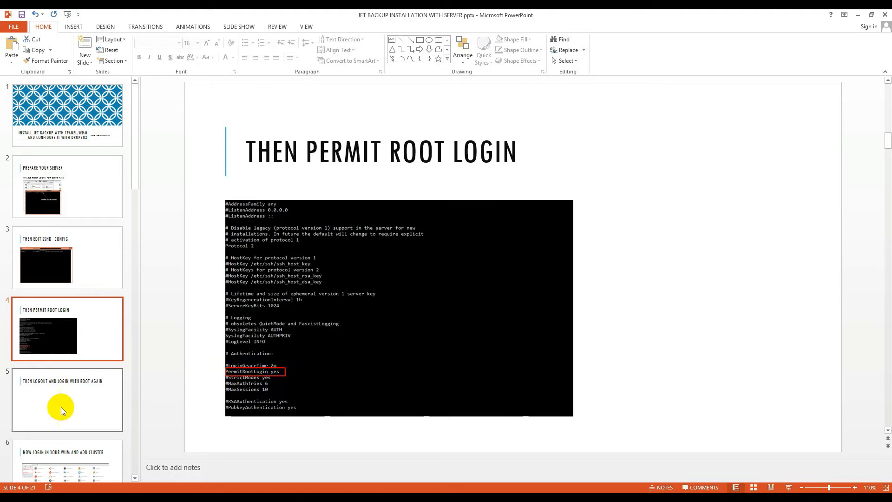
- Show the Logout and Login with Root Again slide, then jump back to Prepare Your Server
click(67, 400)
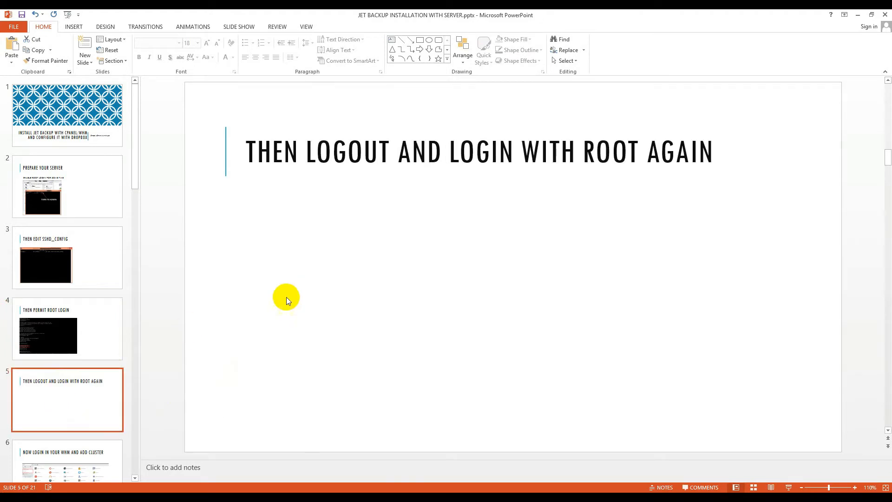
click(67, 187)
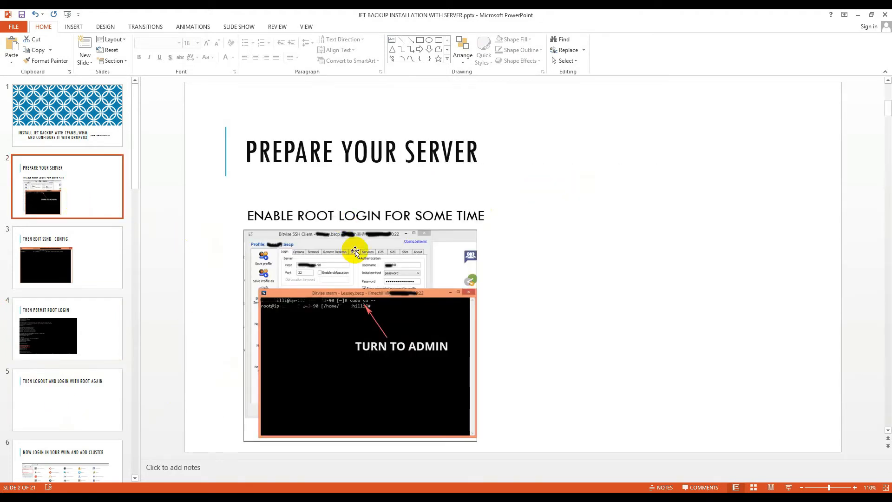
mouse_move(279, 239)
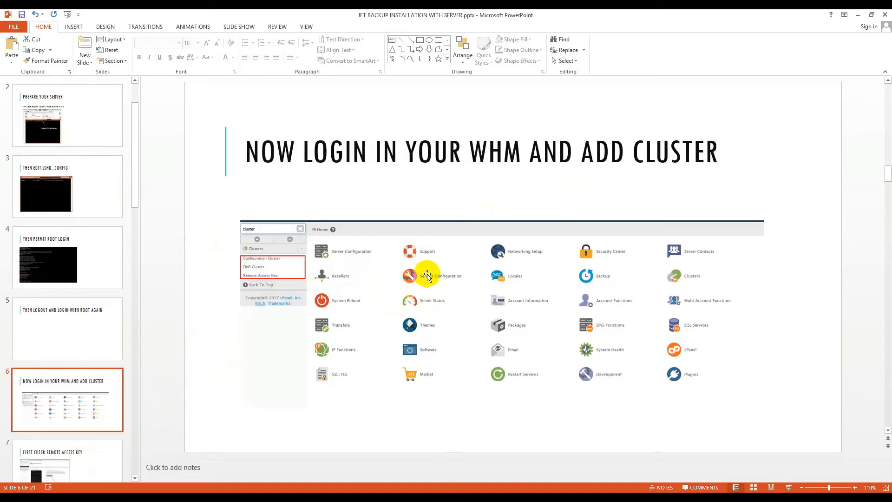
mouse_move(299, 263)
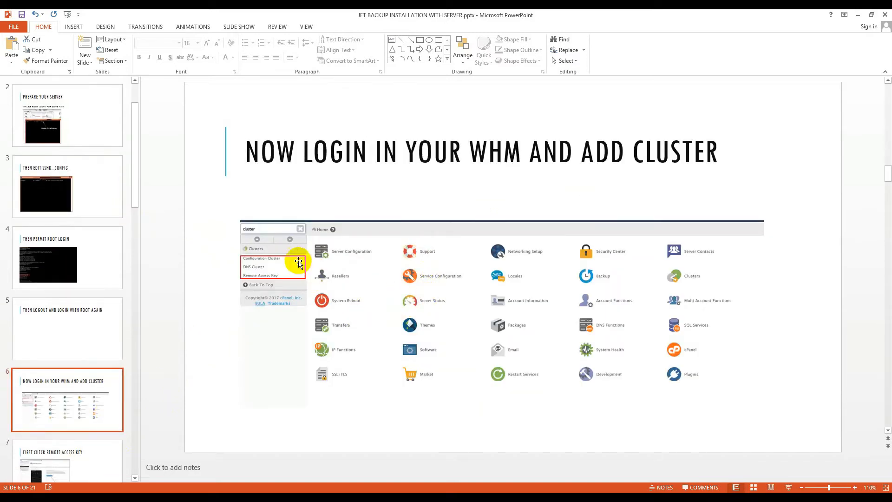
mouse_move(259, 241)
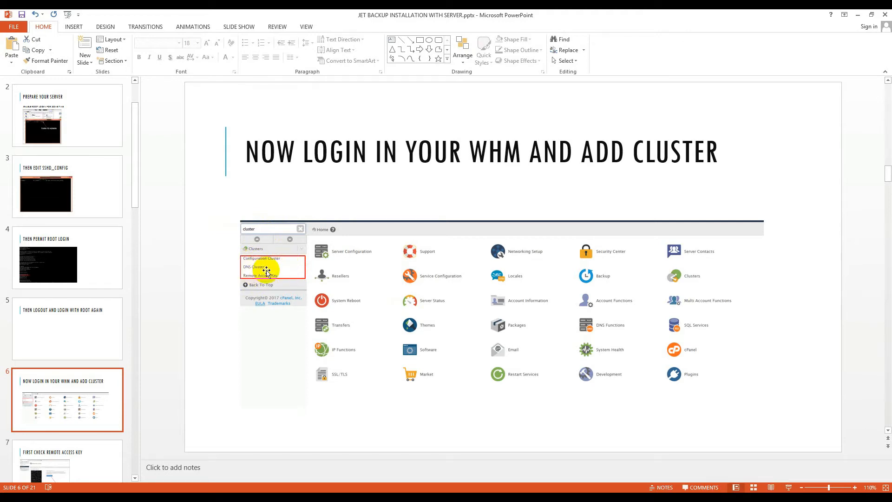
mouse_move(275, 290)
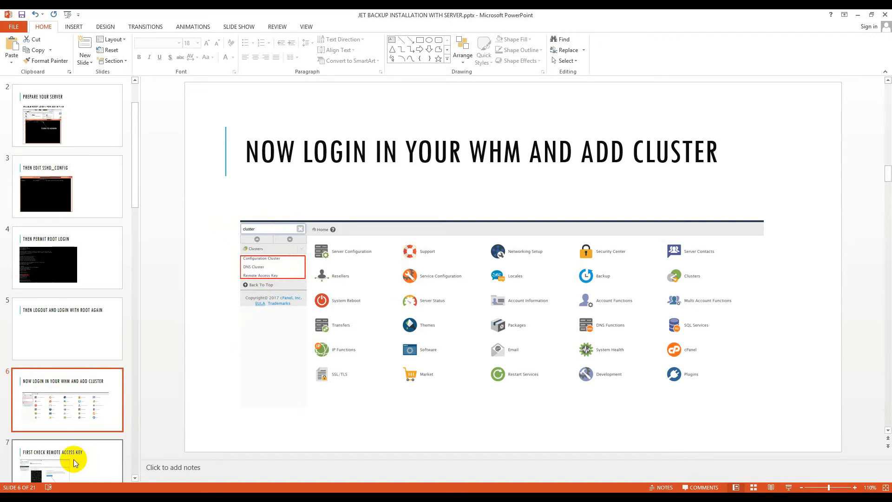
click(67, 461)
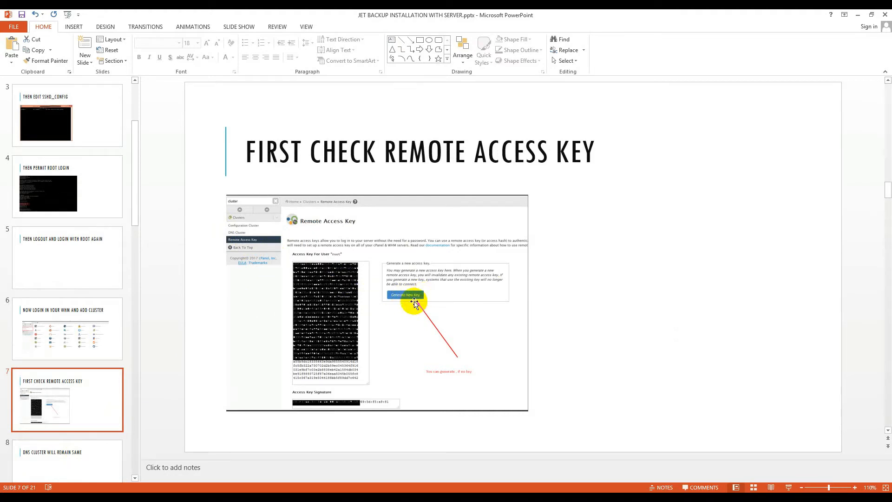
mouse_move(431, 303)
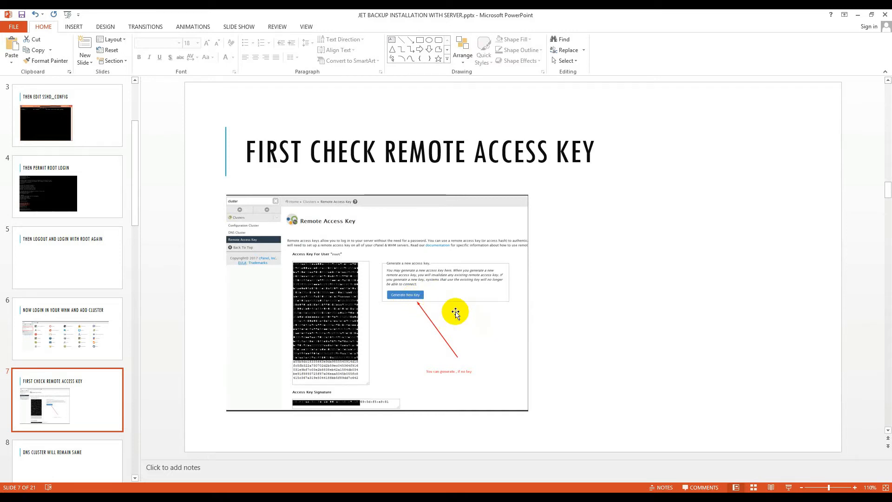
mouse_move(461, 305)
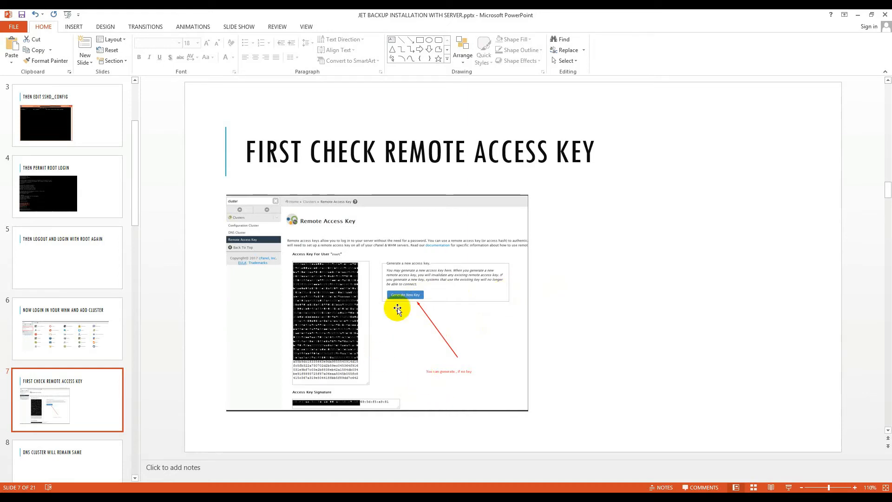
mouse_move(320, 414)
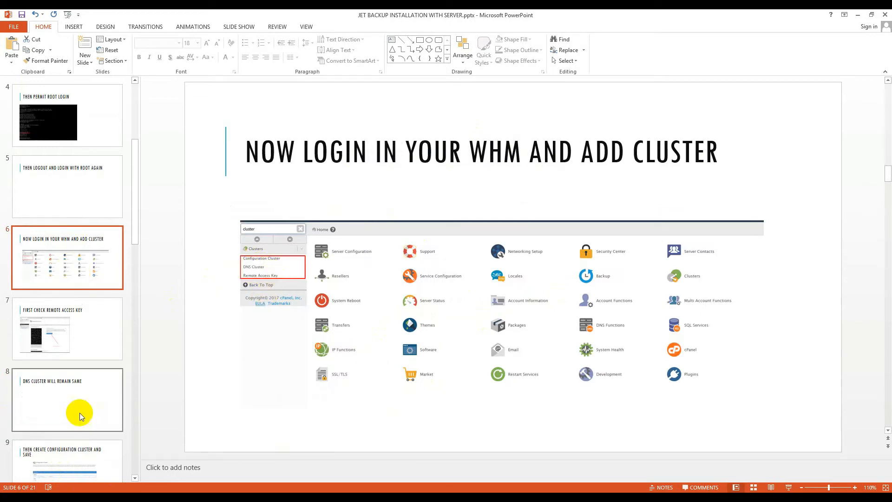
click(67, 400)
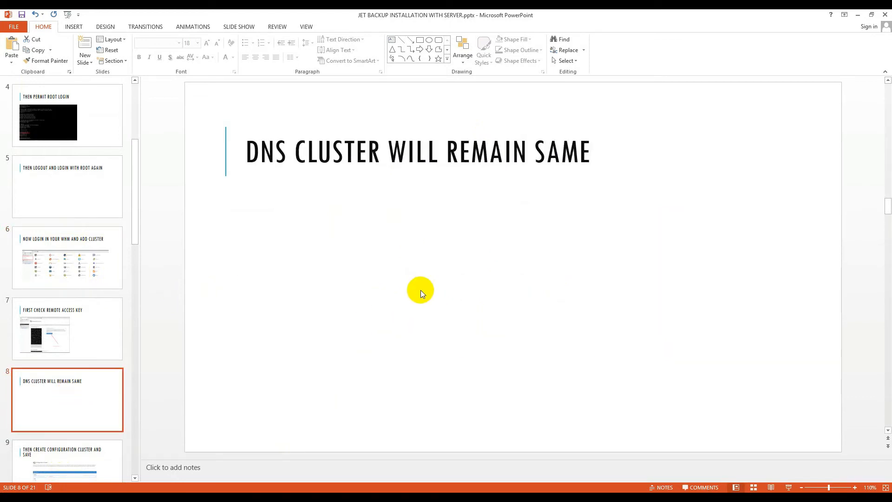
click(67, 447)
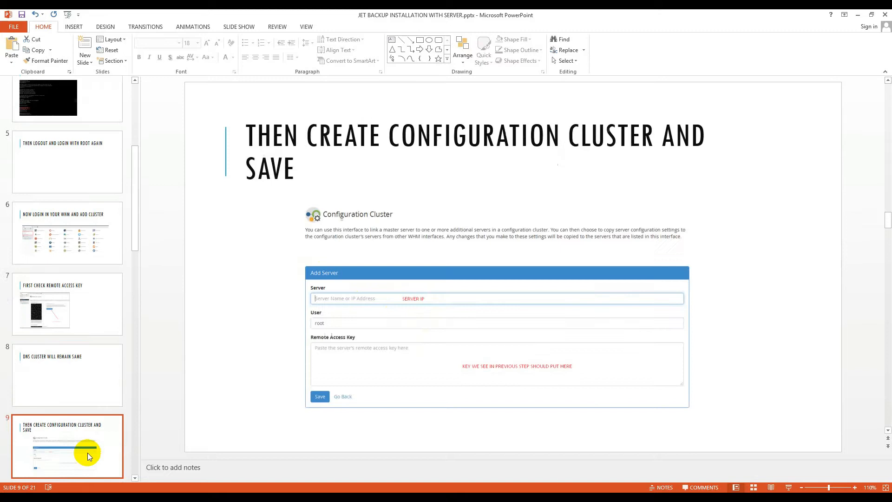
scroll(down, 3)
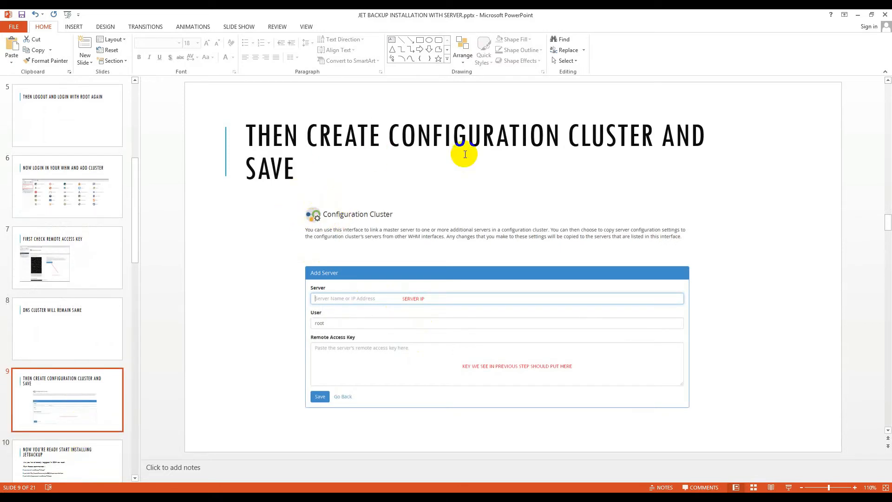
mouse_move(353, 266)
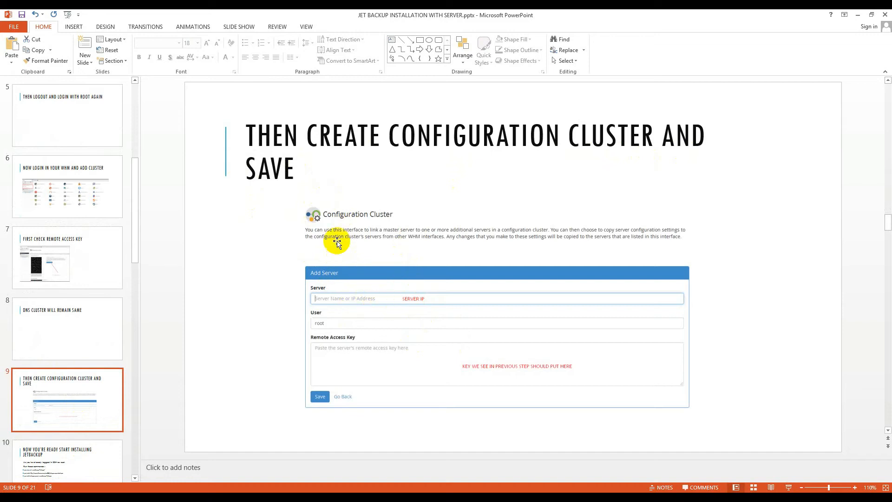
mouse_move(389, 262)
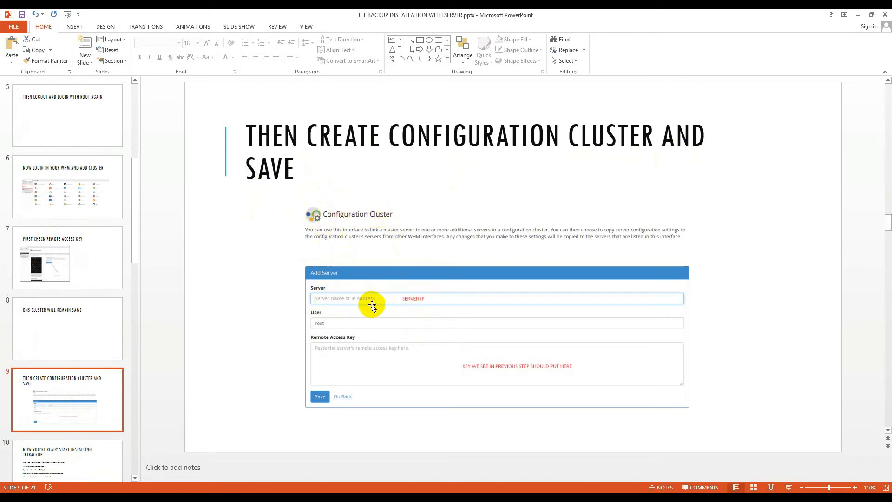
mouse_move(336, 301)
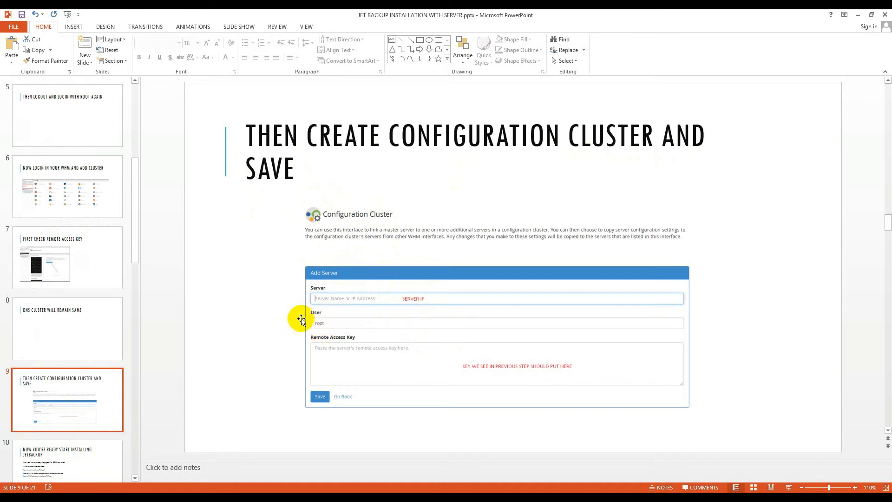
mouse_move(65, 263)
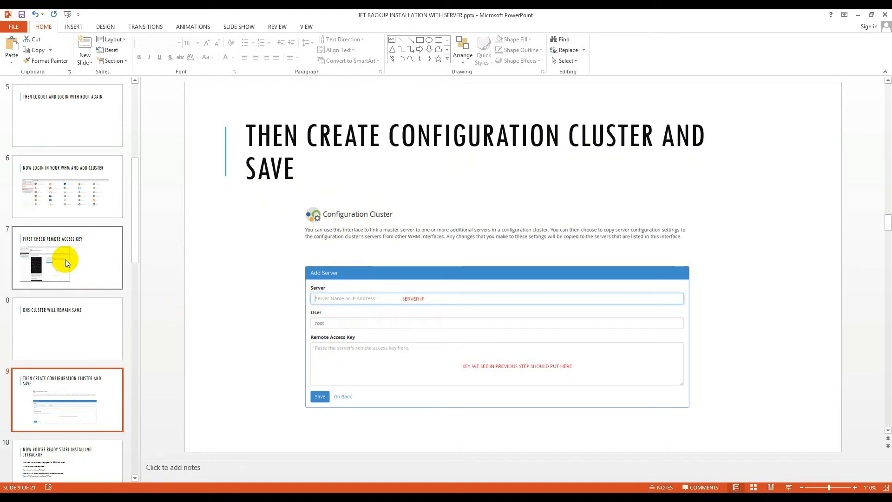
click(67, 256)
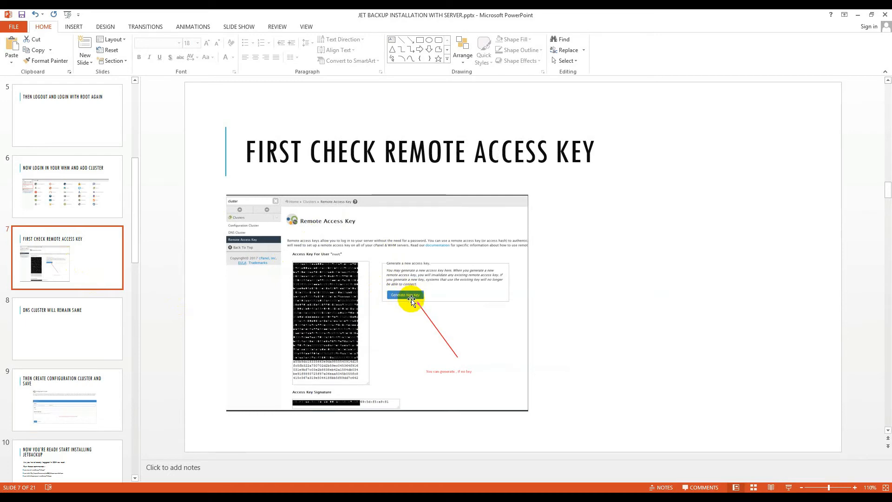
mouse_move(345, 371)
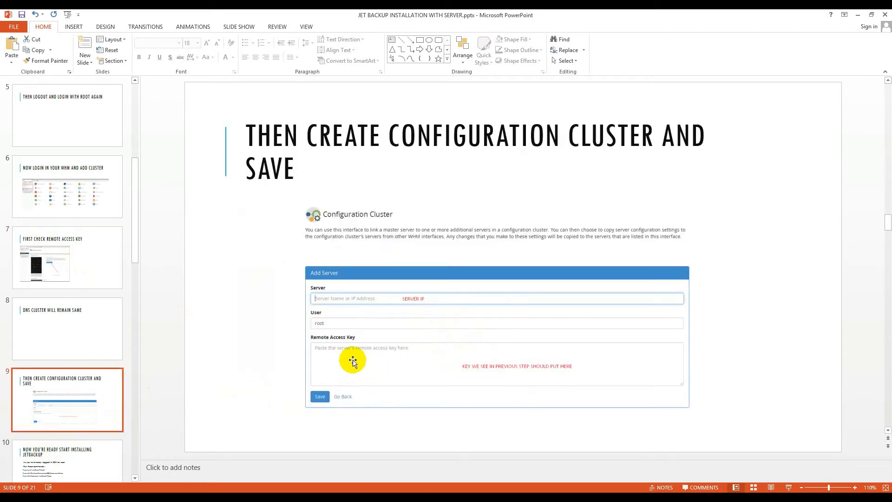
mouse_move(72, 455)
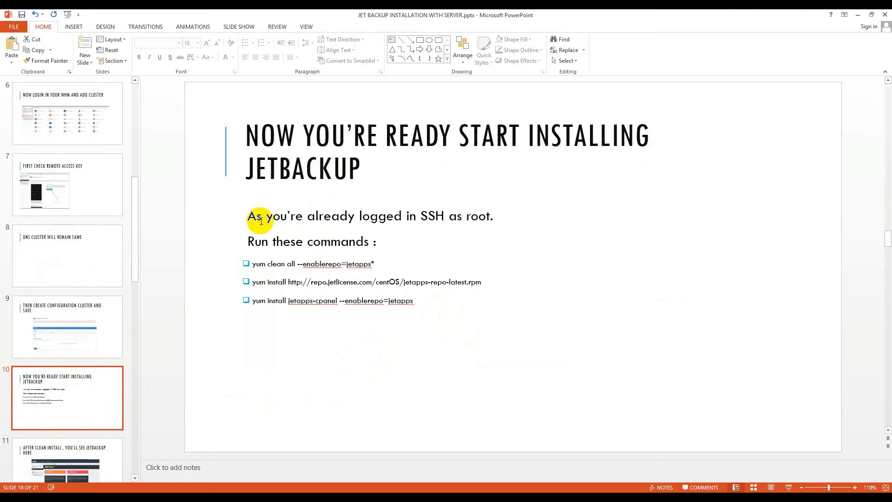
mouse_move(496, 221)
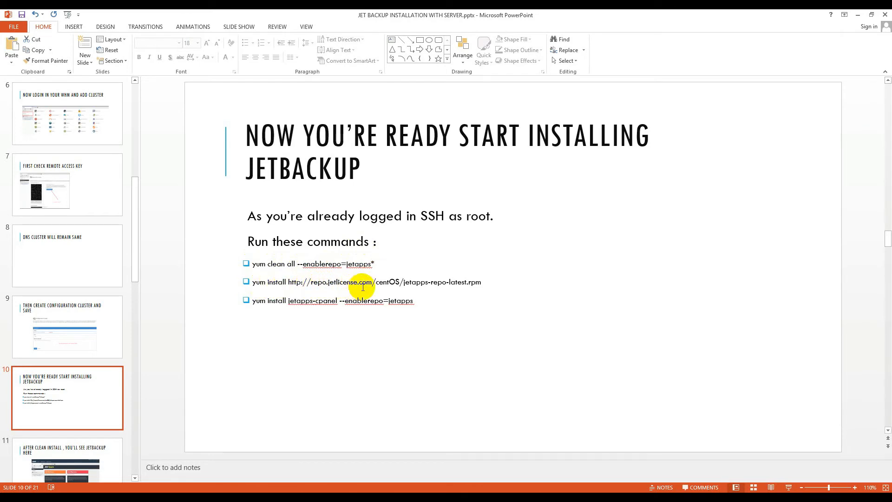
mouse_move(455, 285)
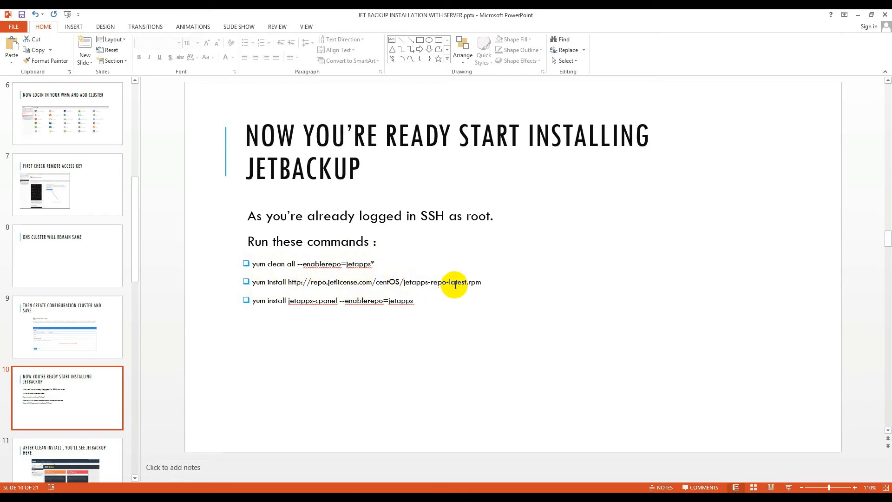
mouse_move(285, 307)
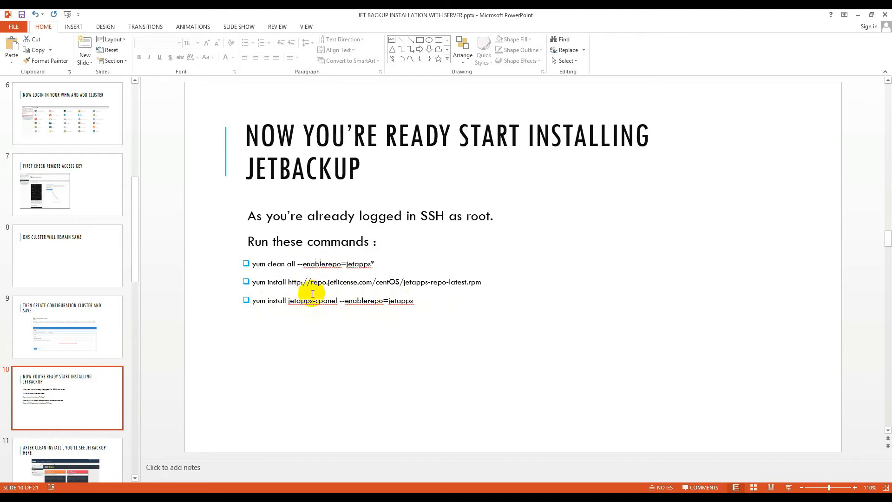
mouse_move(370, 320)
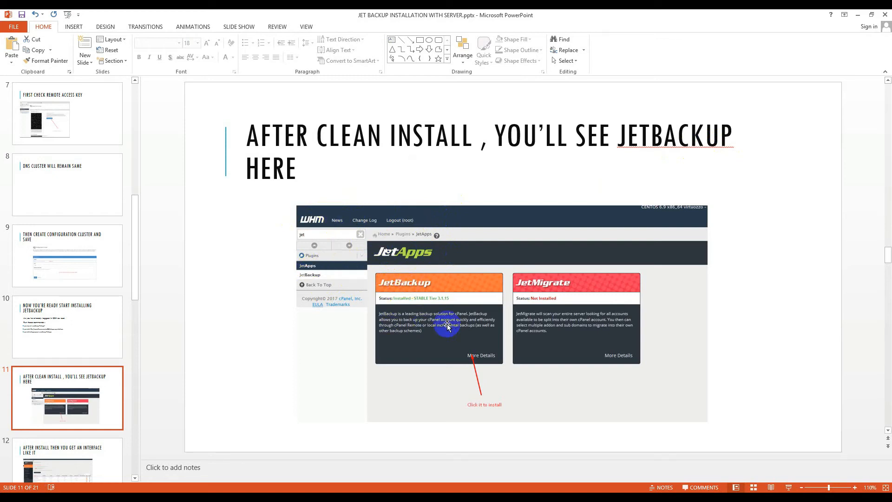
mouse_move(335, 295)
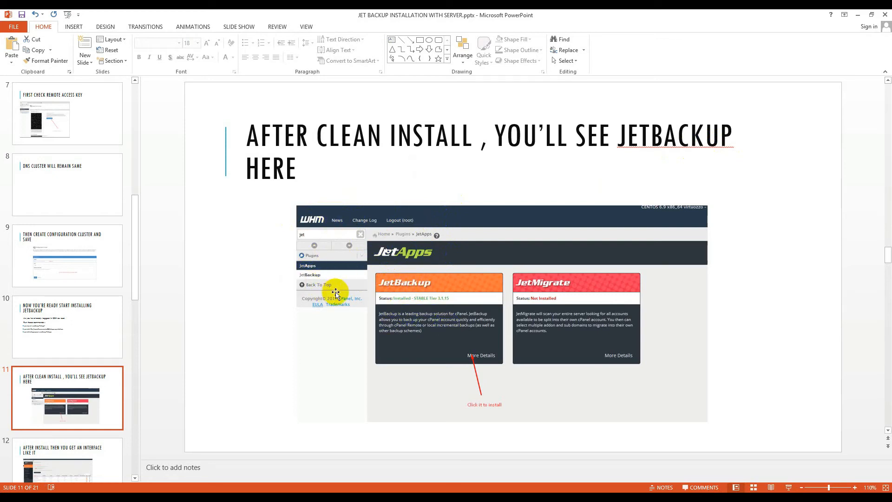
mouse_move(501, 367)
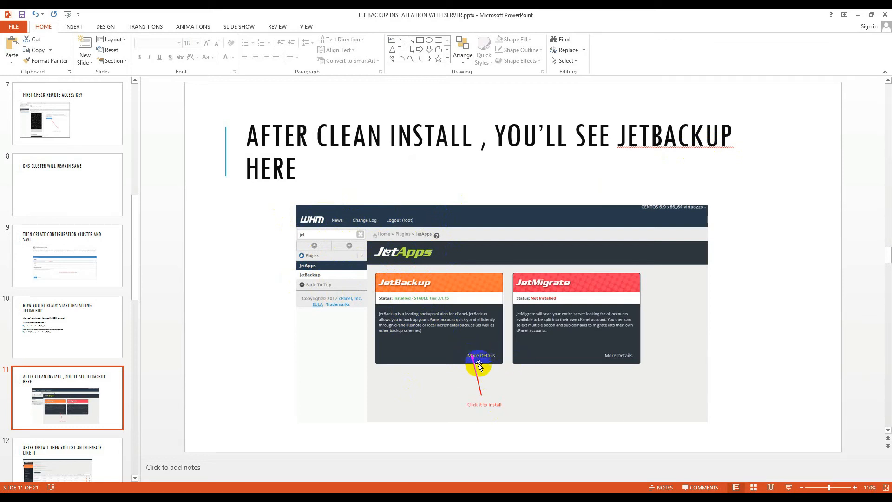
mouse_move(80, 452)
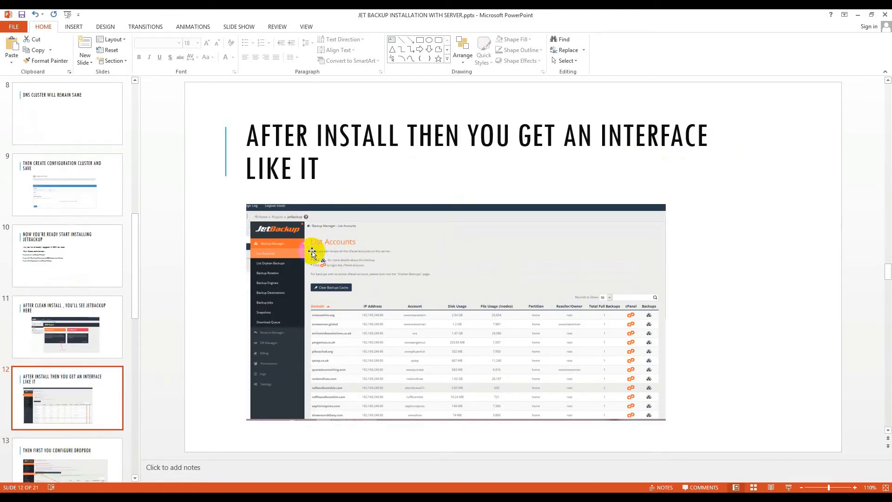
mouse_move(320, 384)
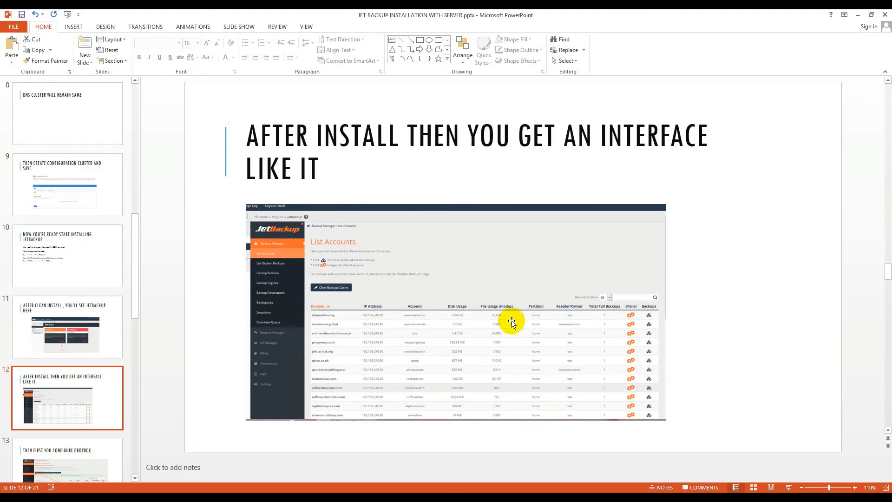
mouse_move(356, 343)
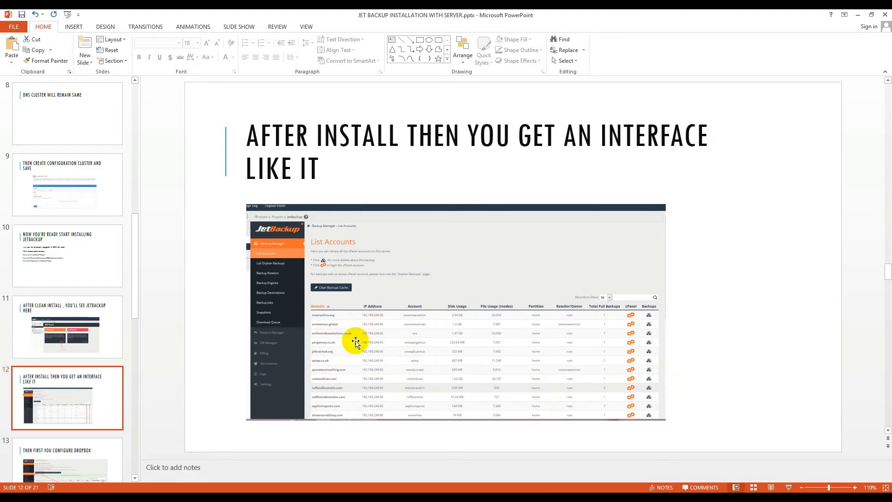
mouse_move(501, 348)
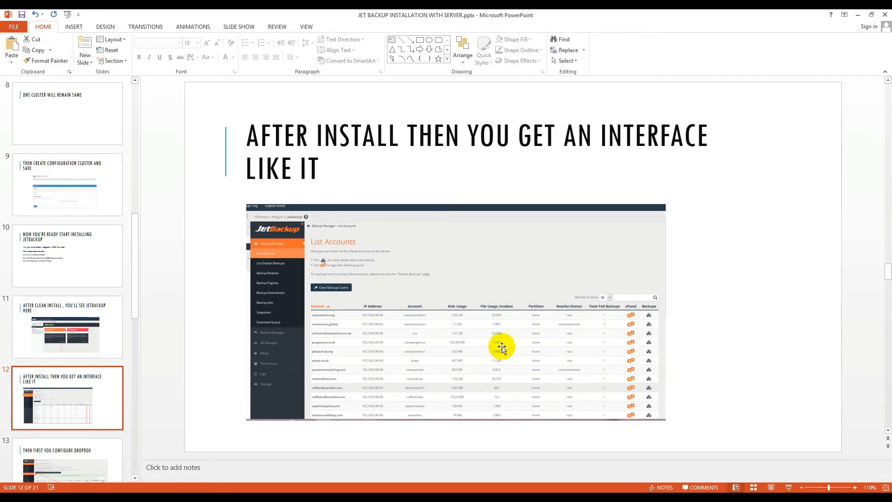
mouse_move(257, 272)
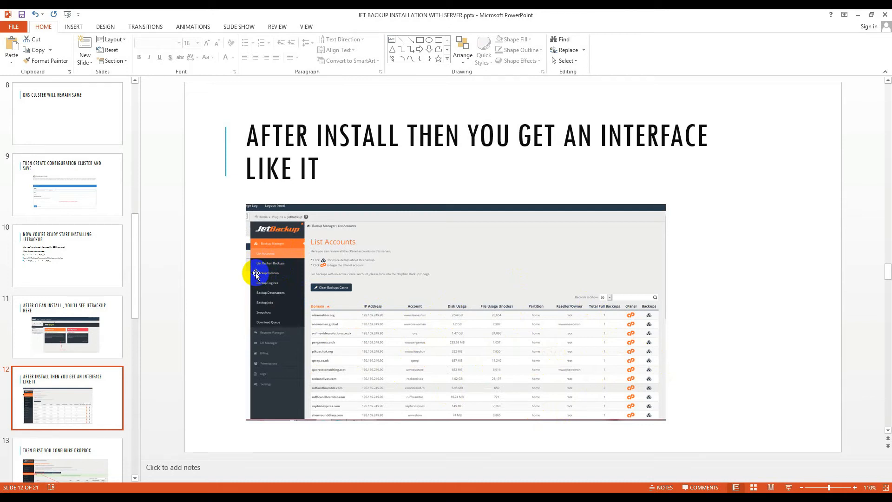
mouse_move(278, 292)
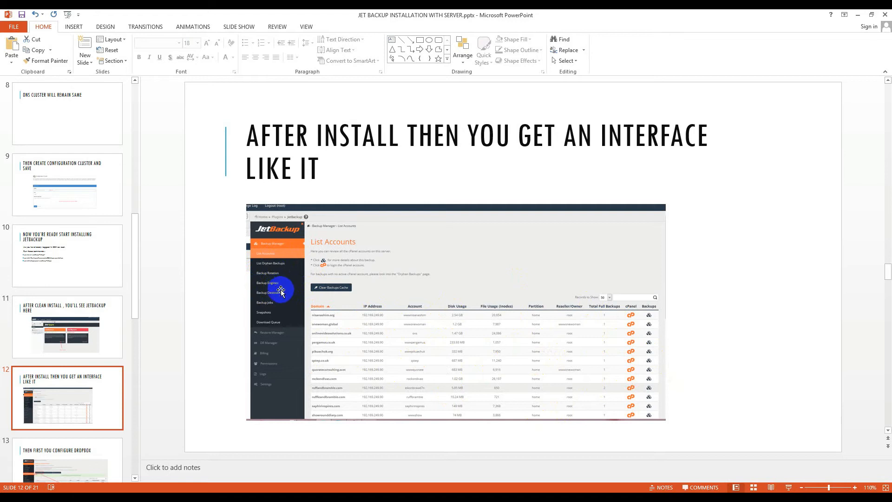
mouse_move(144, 446)
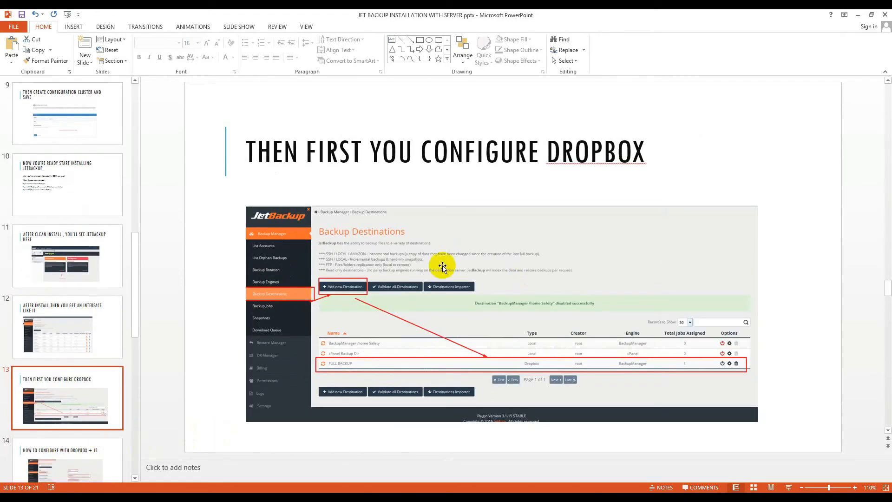
mouse_move(294, 293)
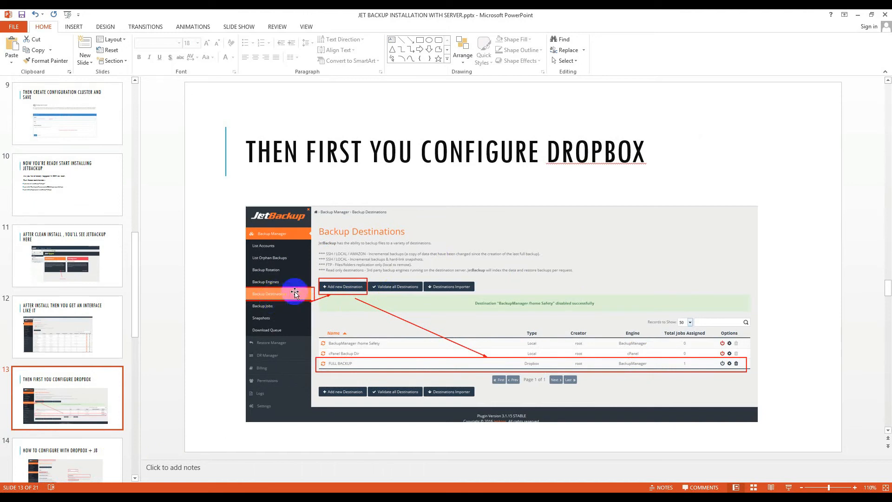
mouse_move(287, 284)
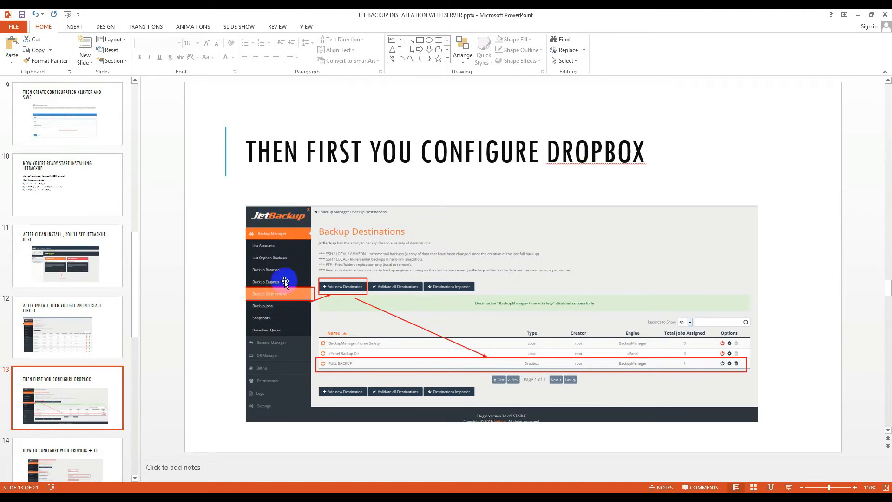
mouse_move(263, 297)
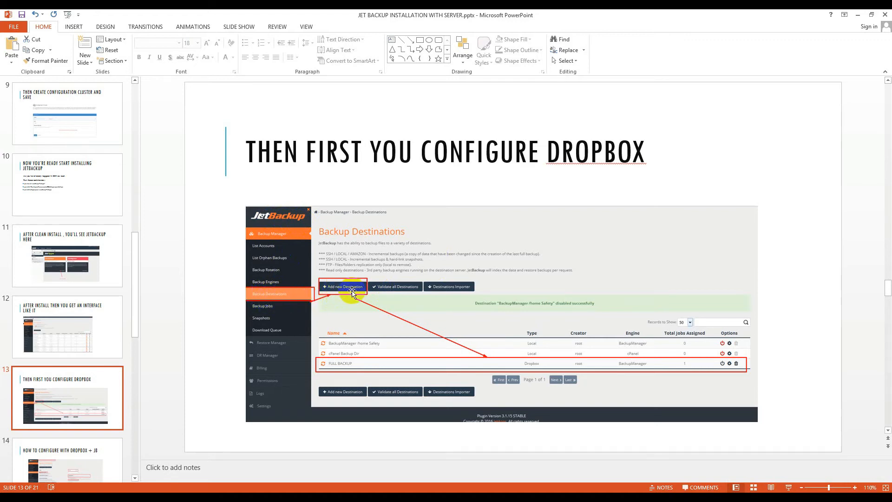
mouse_move(522, 375)
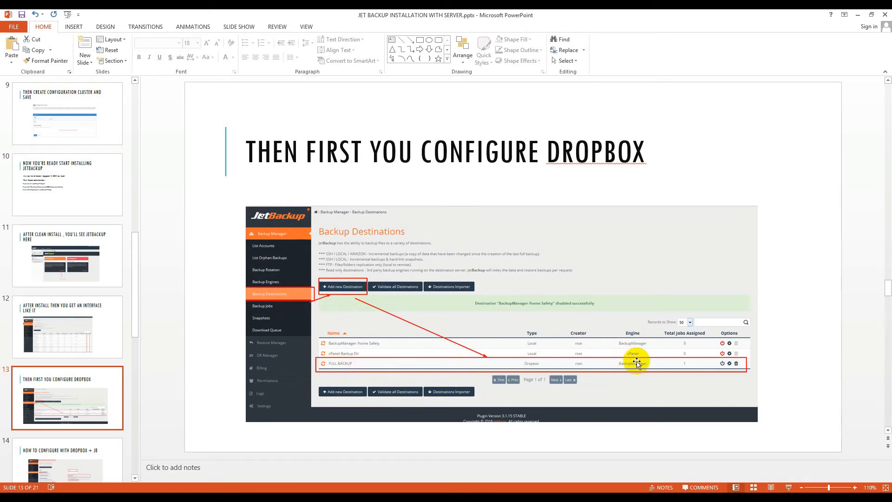
mouse_move(185, 426)
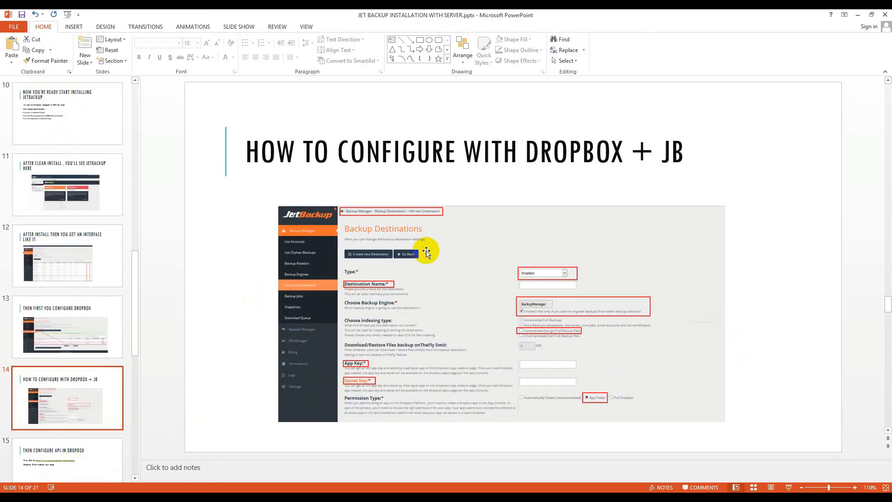
mouse_move(362, 290)
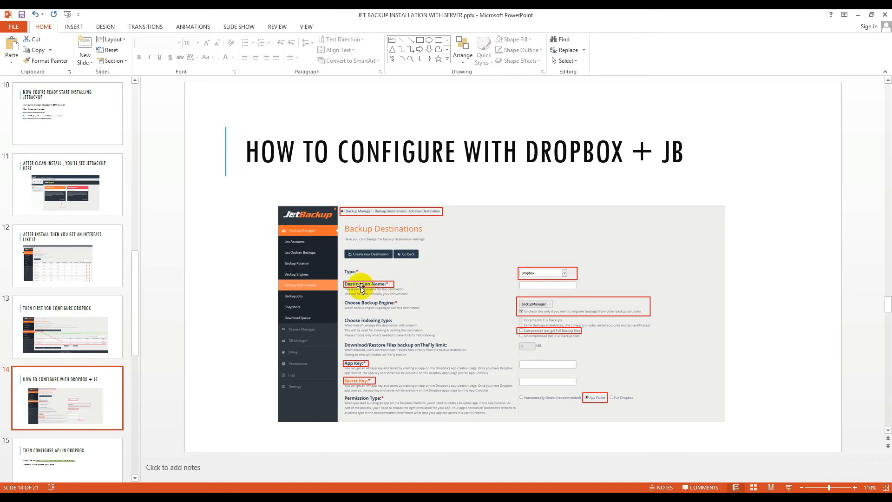
mouse_move(510, 302)
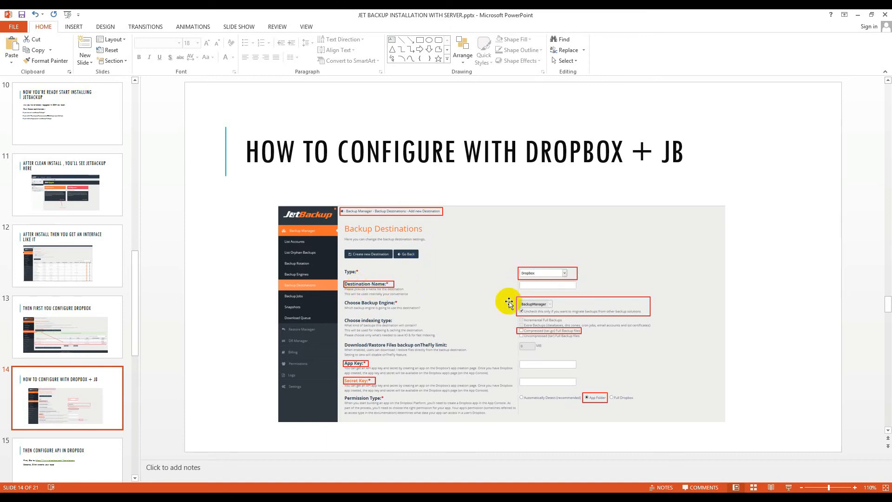
mouse_move(552, 308)
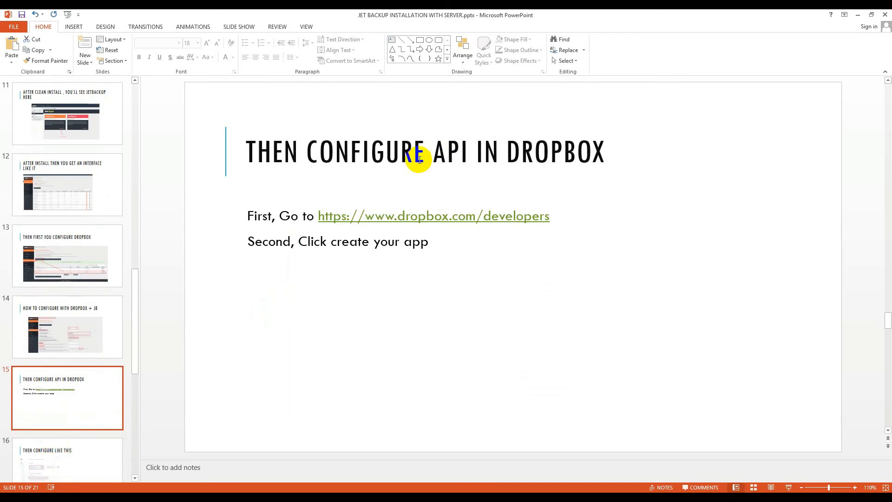
mouse_move(471, 222)
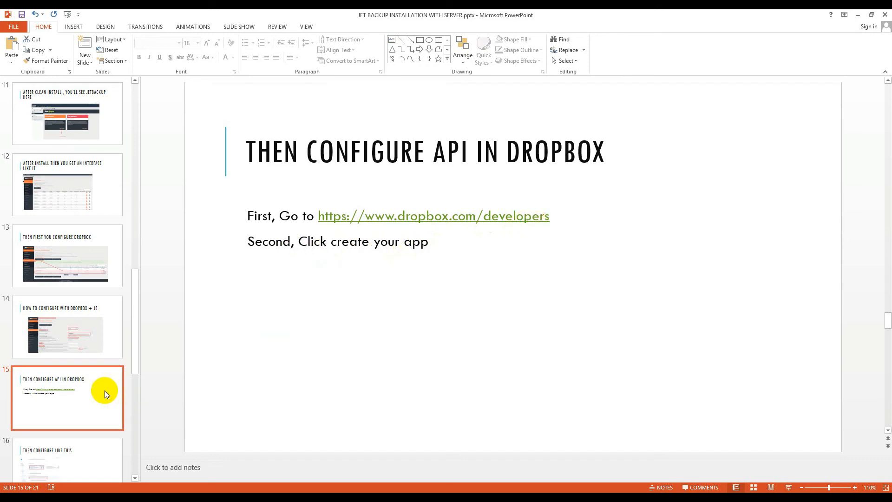
- Advance through Then Configure Like This to the App + Secret Key slide
click(67, 397)
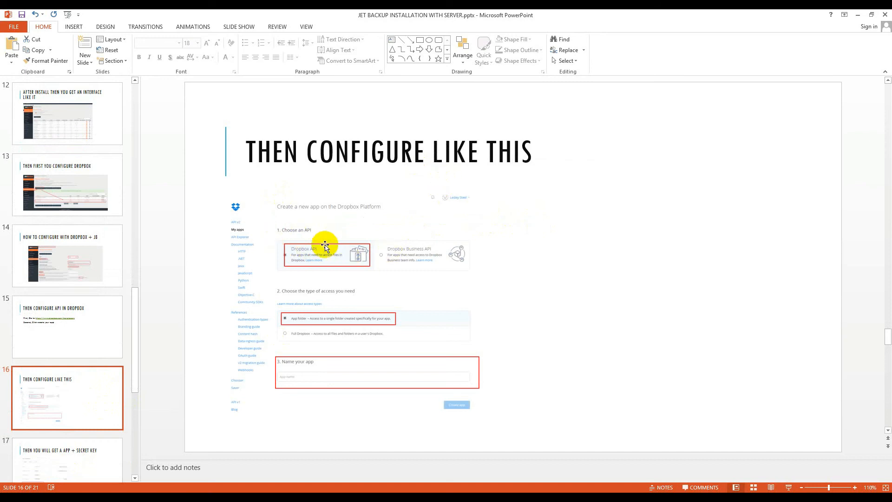
mouse_move(321, 295)
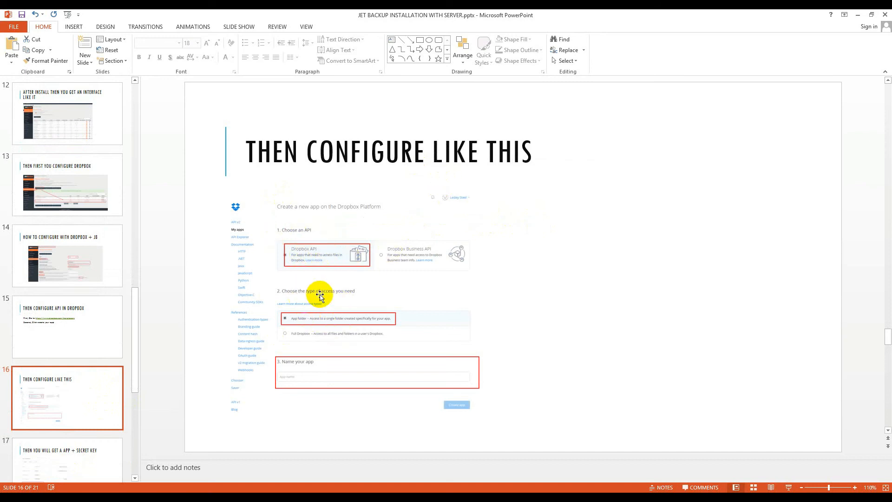
mouse_move(360, 320)
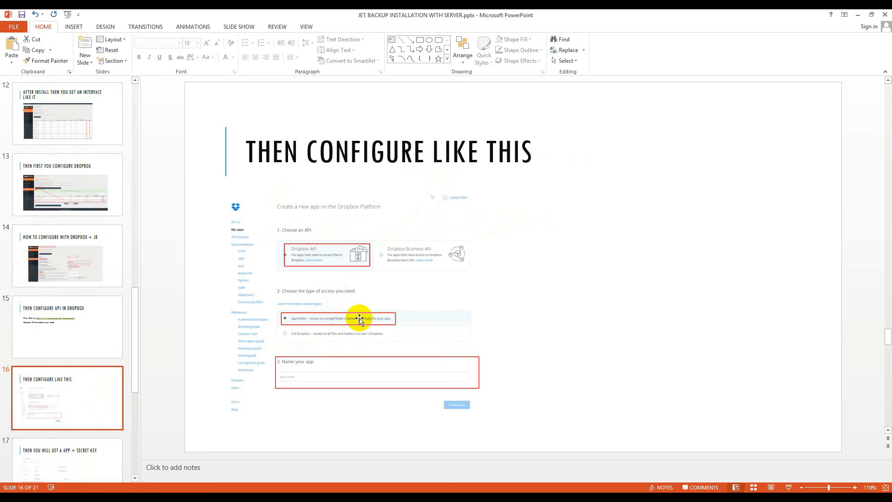
mouse_move(295, 337)
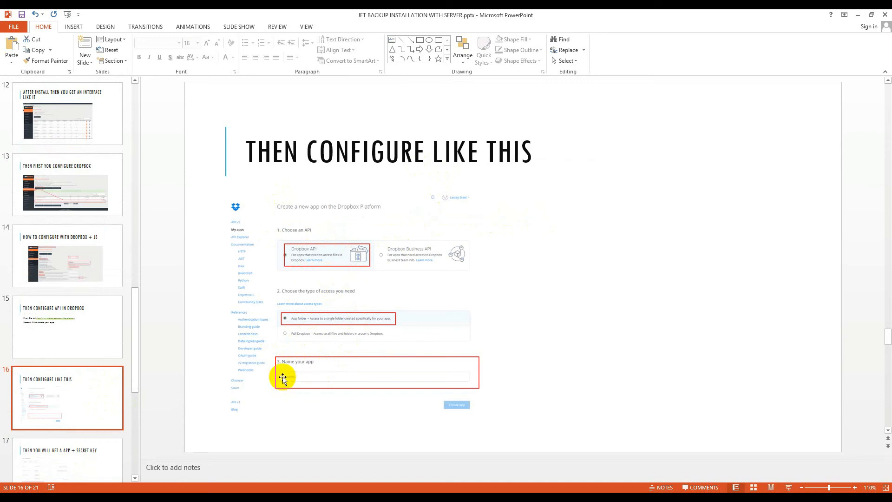
mouse_move(41, 260)
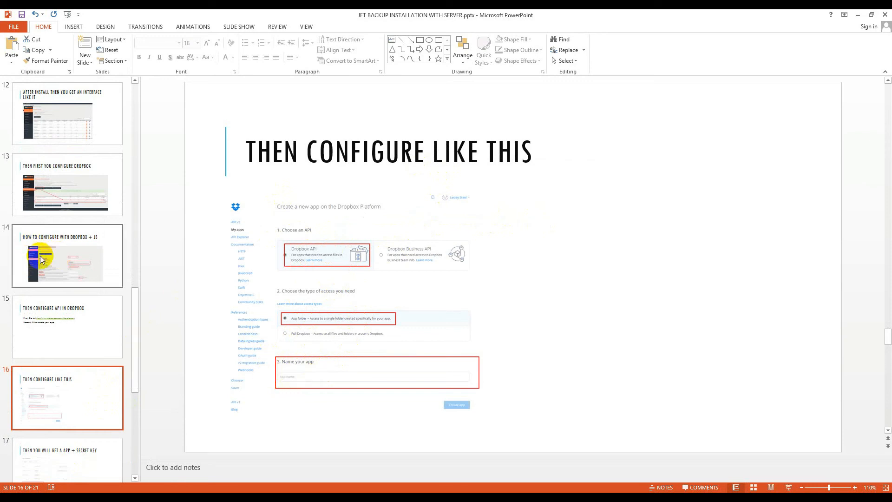
click(67, 403)
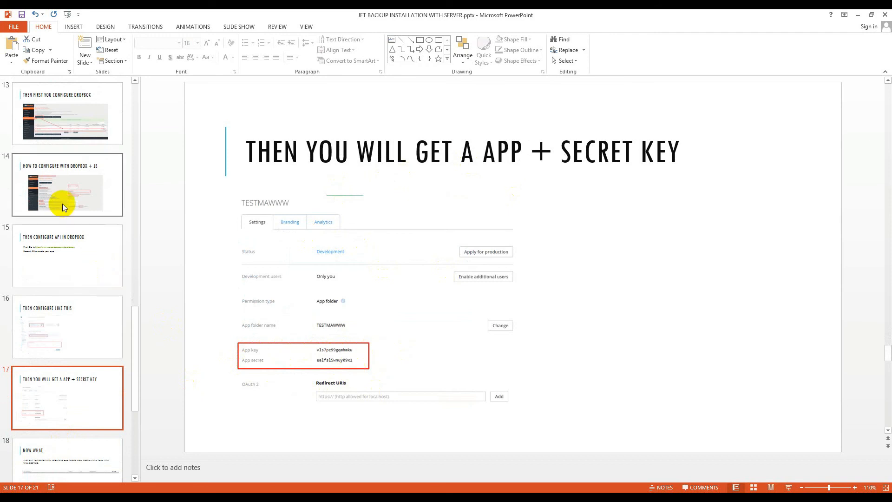
- Show slide 18, Now What, on entering the keys in JetBackup and creating a destination
click(67, 184)
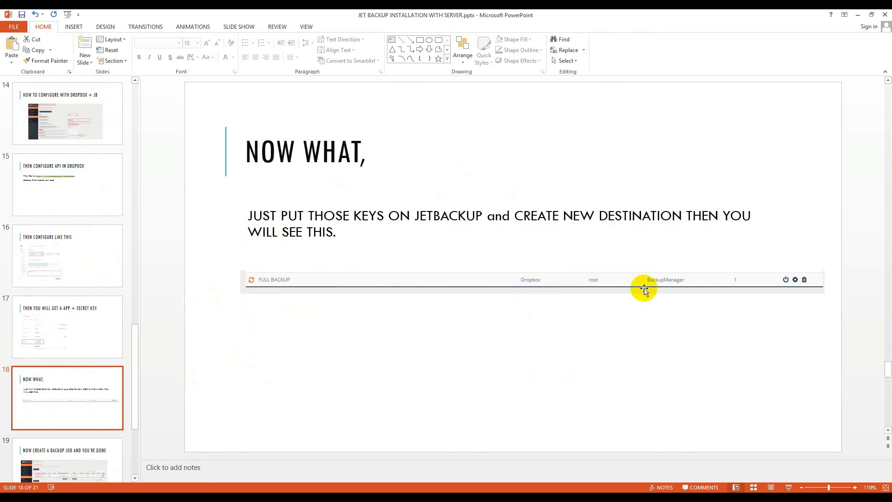
mouse_move(643, 223)
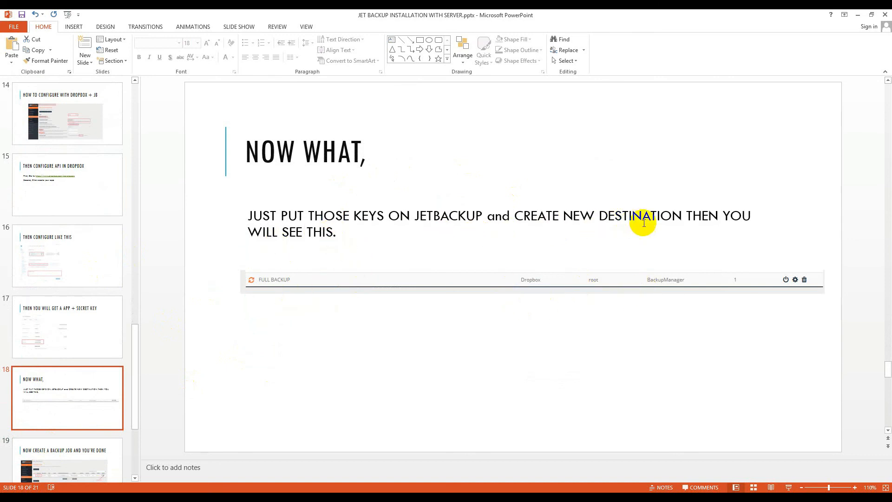
mouse_move(546, 303)
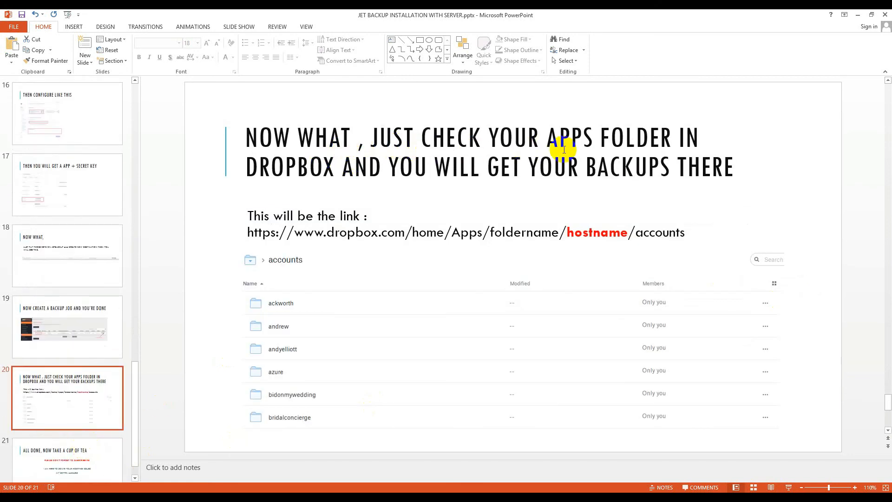
mouse_move(585, 172)
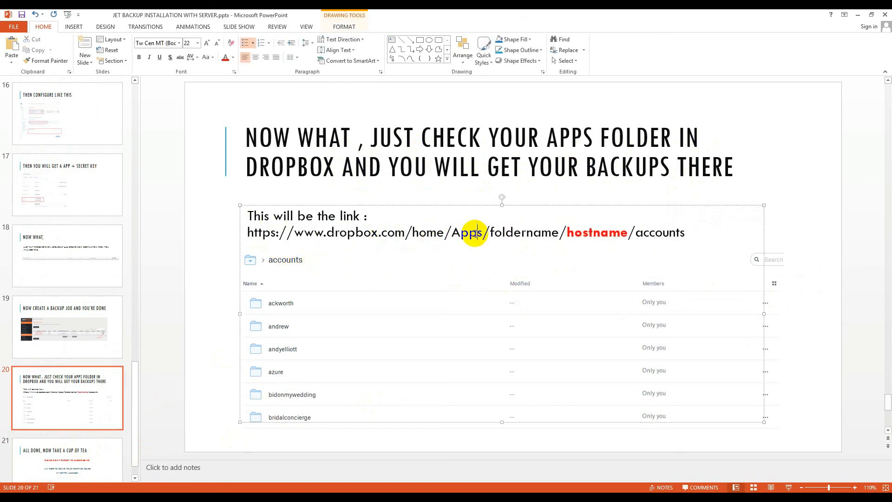
mouse_move(390, 232)
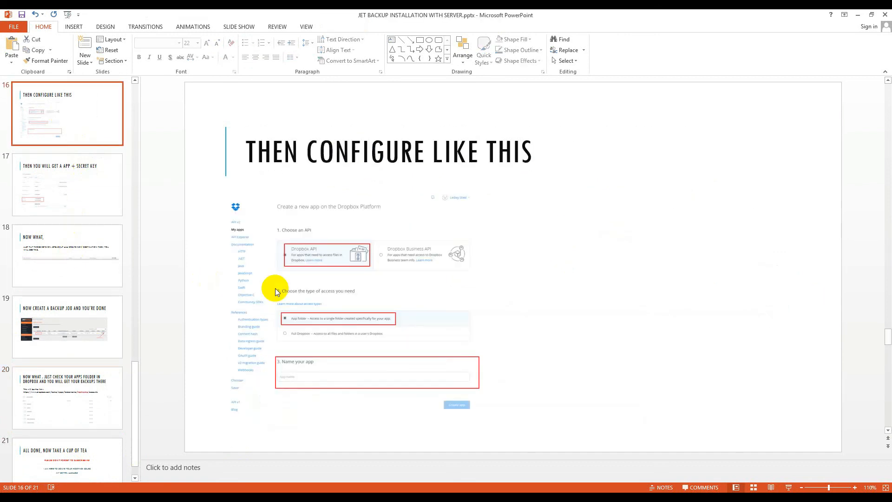
mouse_move(56, 394)
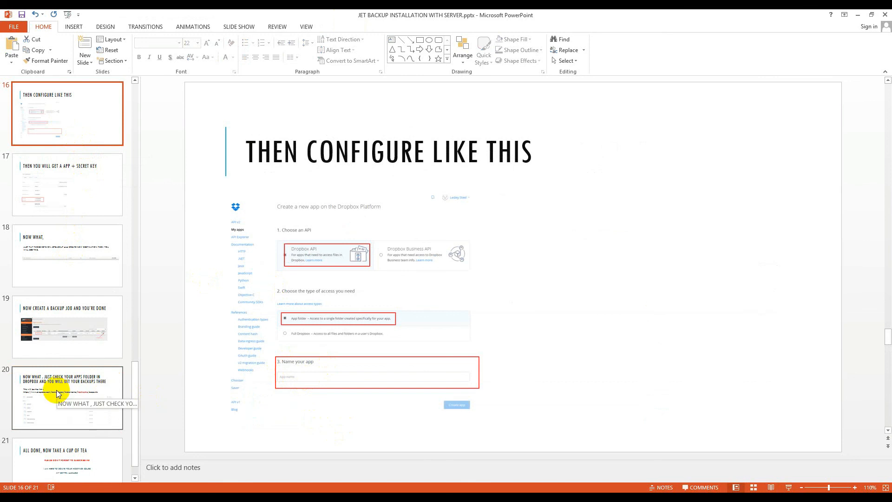
- Show the Dropbox Apps folder backups slide, then move to the final slide
click(67, 398)
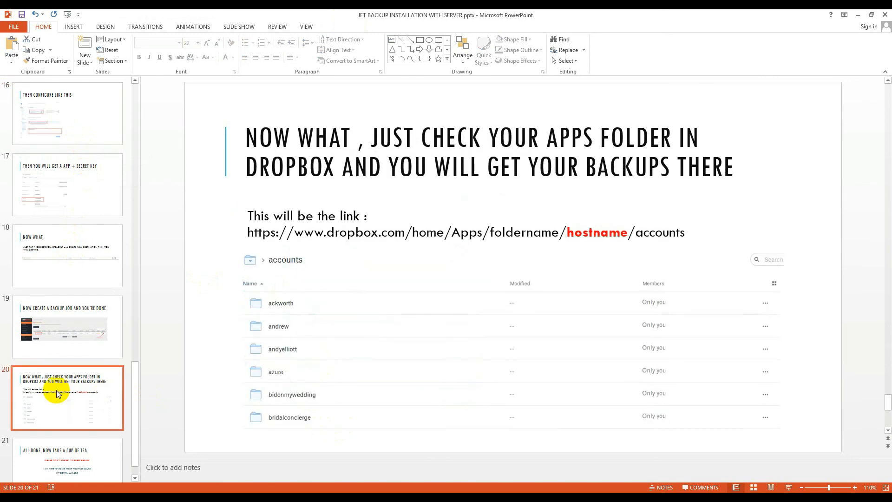
mouse_move(606, 257)
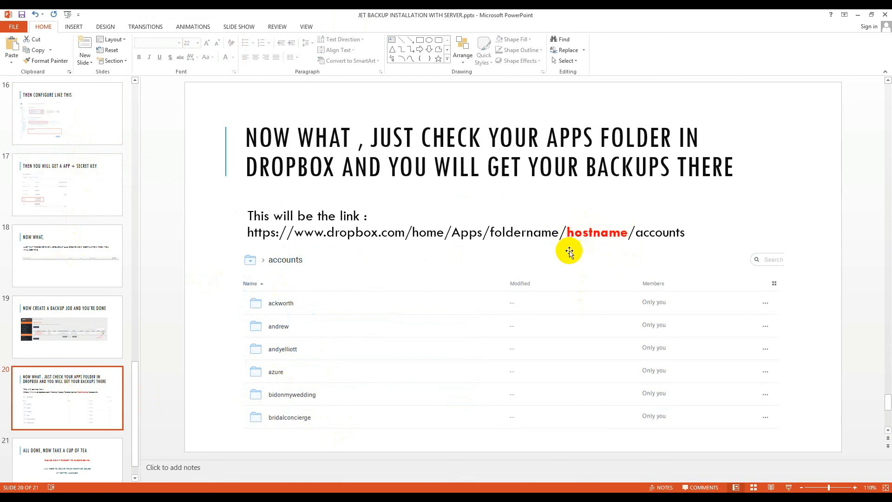
mouse_move(632, 233)
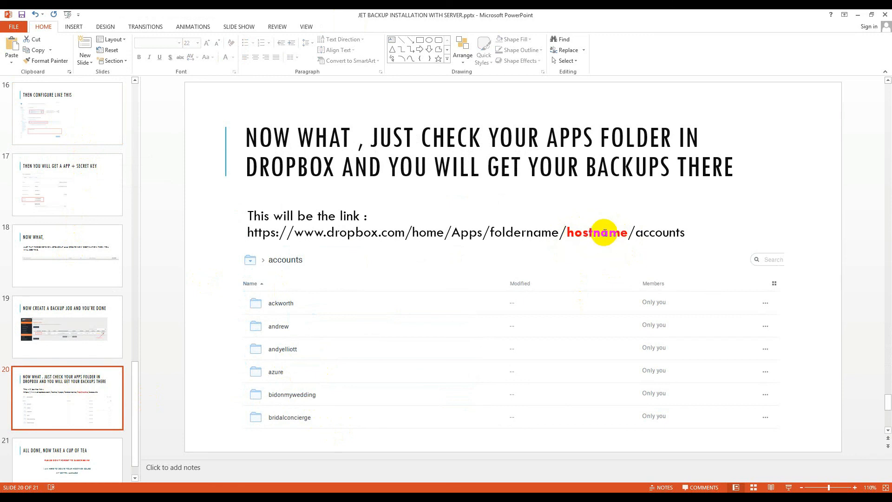
mouse_move(660, 247)
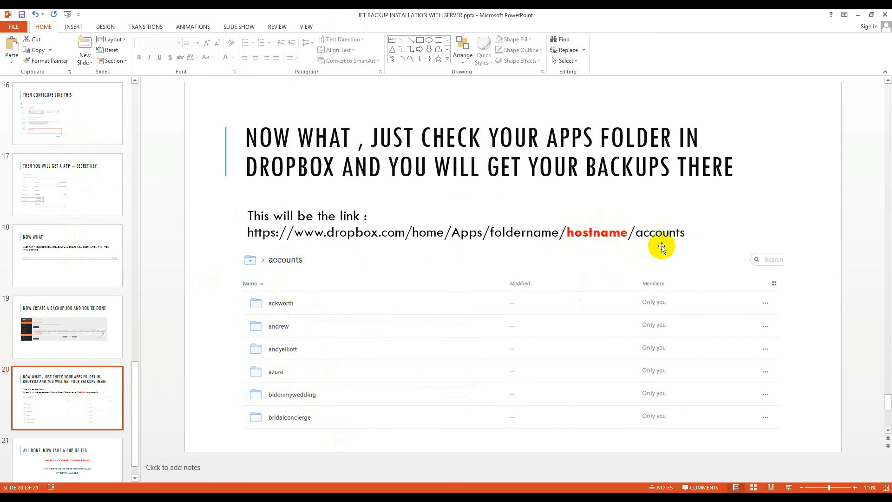
mouse_move(310, 365)
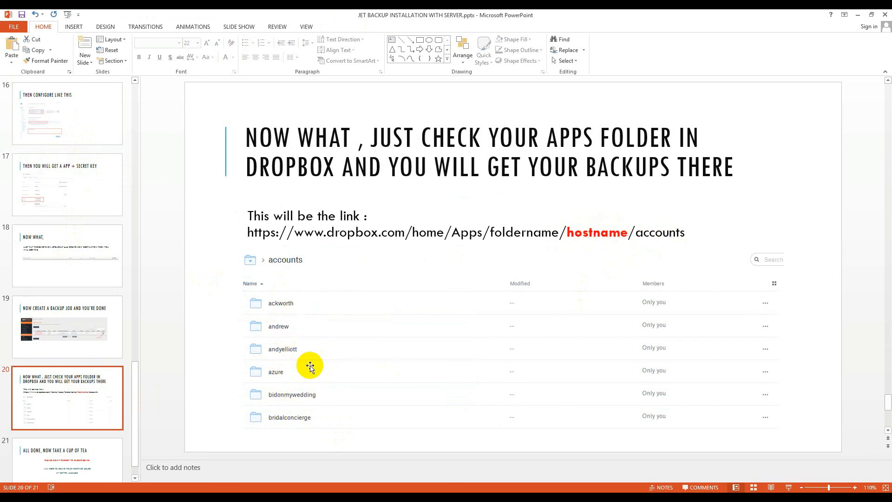
mouse_move(291, 335)
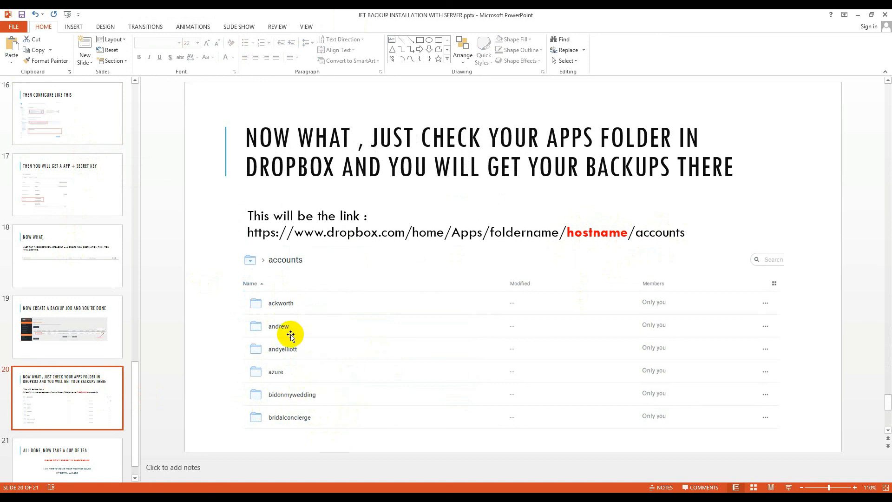
mouse_move(356, 330)
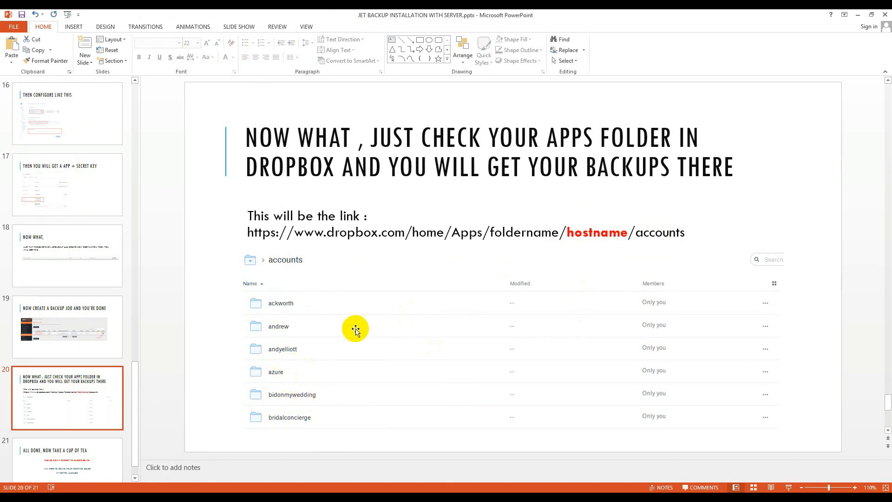
click(67, 438)
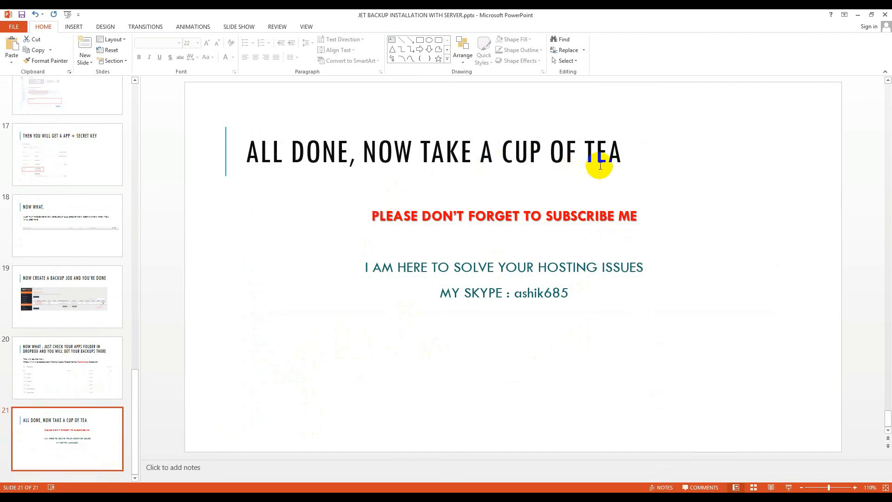
- Display slide 21, All Done, Now Take a Cup of Tea, with its subscribe and Skype lines
double_click(628, 216)
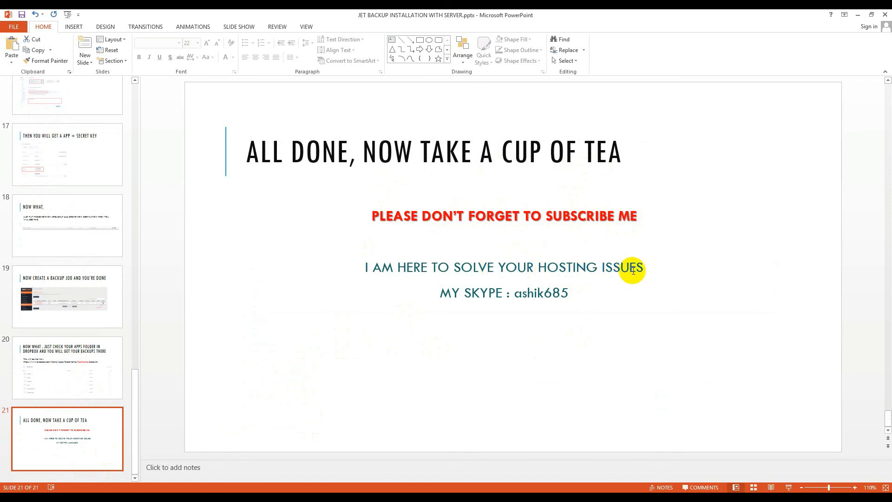
mouse_move(466, 293)
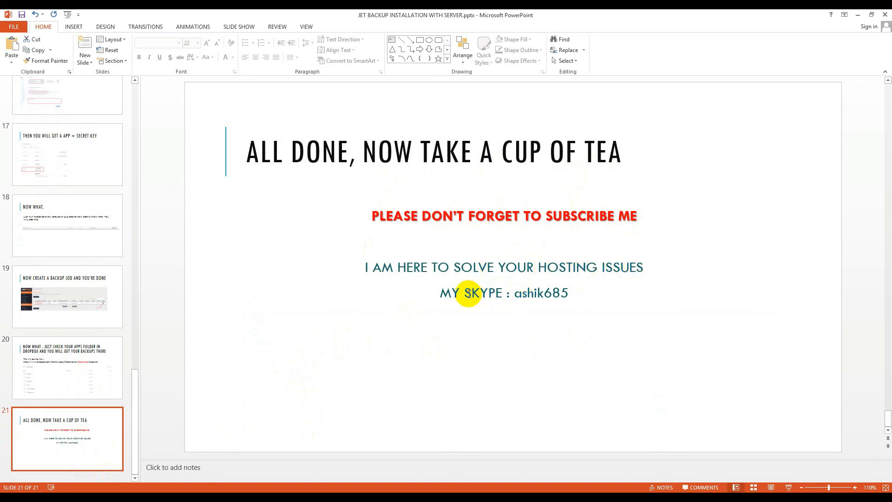